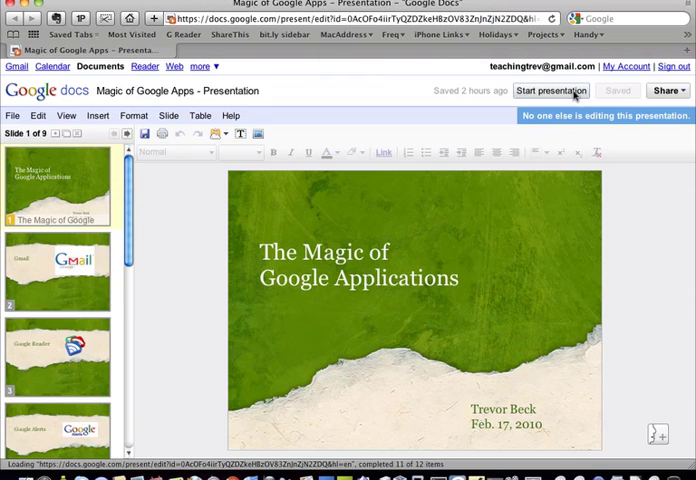
Step: Run the presentation as a full-screen slideshow and advance to the next slide
{"action": "left_click", "coordinate": [550, 91]}
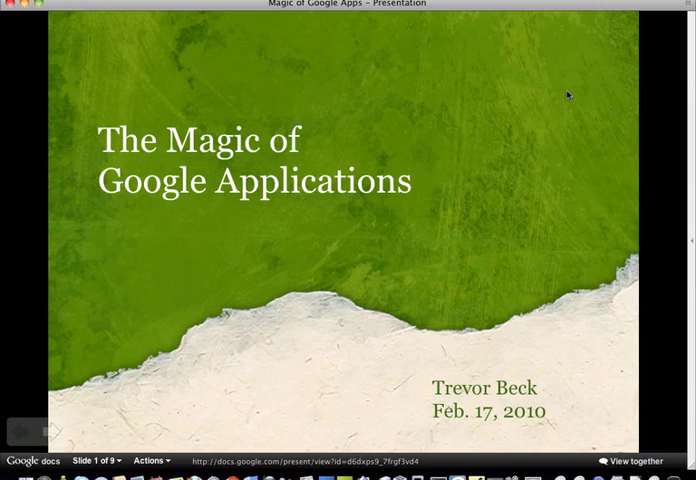
{"action": "mouse_move", "coordinate": [190, 340]}
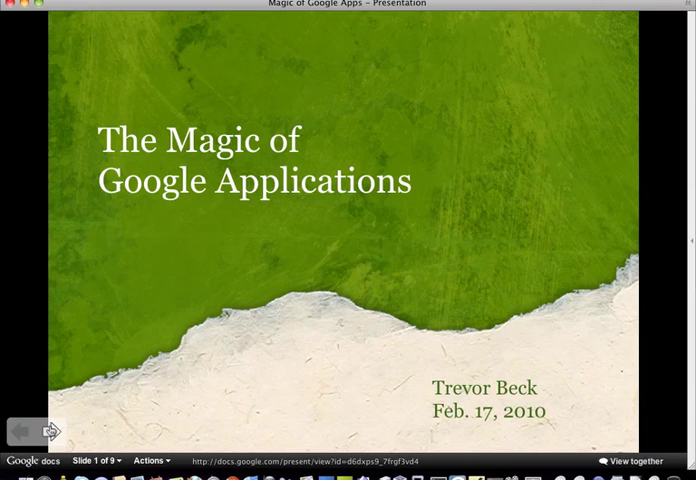
{"action": "left_click", "coordinate": [51, 429]}
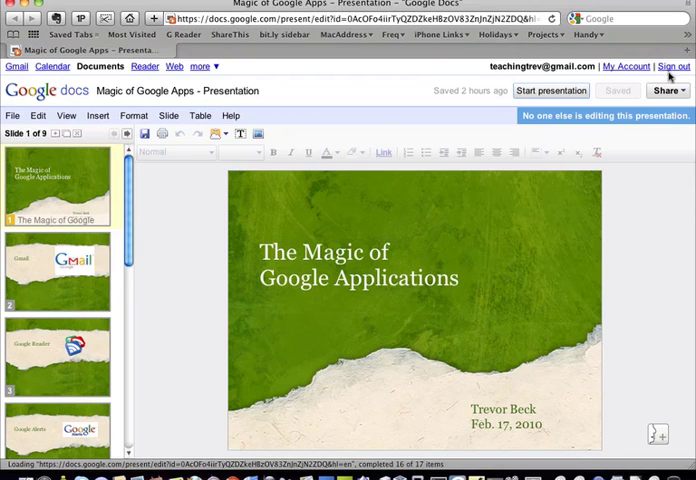
Step: Publish the presentation to the web via Share > Publish/embed
{"action": "left_click", "coordinate": [666, 91]}
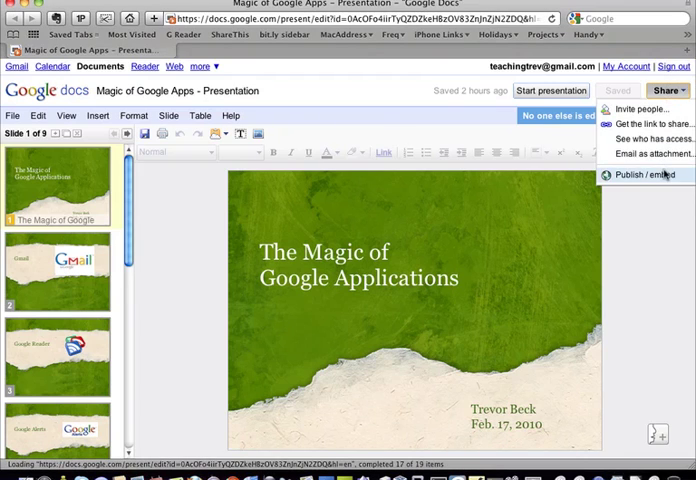
{"action": "left_click", "coordinate": [640, 175]}
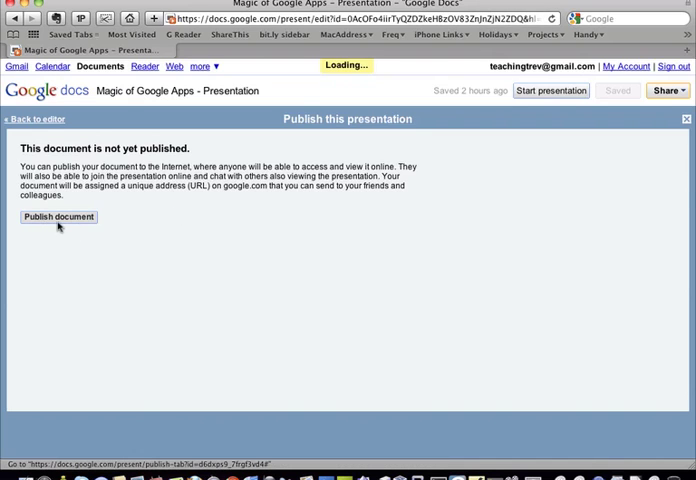
{"action": "left_click", "coordinate": [59, 217]}
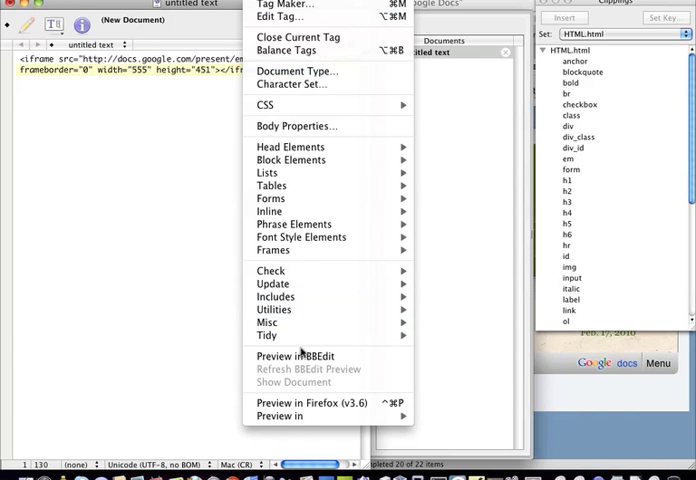
Step: Preview the pasted iframe code as a rendered web page with Markup > Preview
{"action": "left_click", "coordinate": [293, 356]}
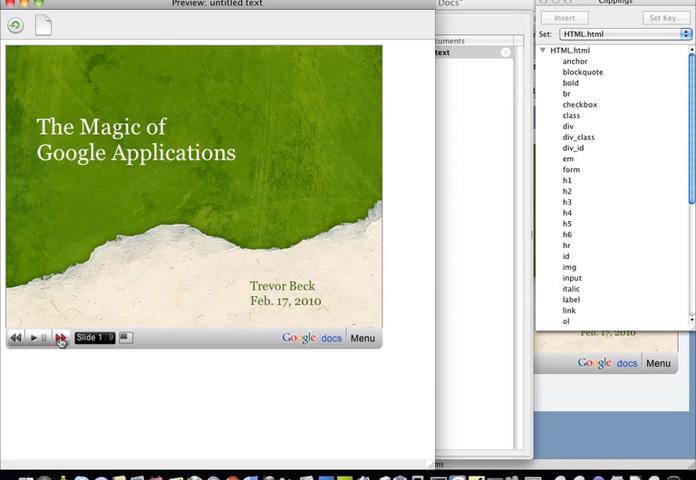
Step: Step, play and pause the embedded slideshow until it reaches slide 7 of 9, Google Maps
{"action": "left_click", "coordinate": [62, 338]}
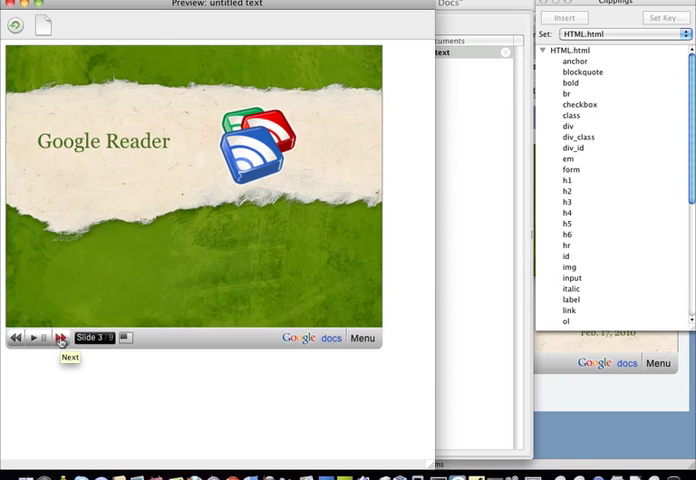
{"action": "left_click", "coordinate": [41, 337]}
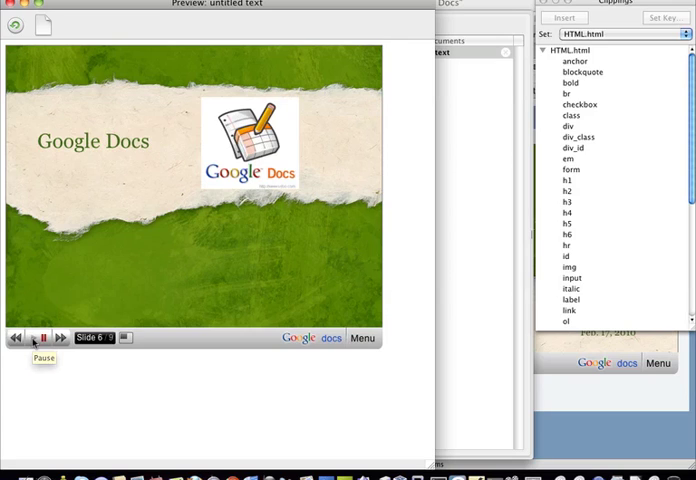
{"action": "left_click", "coordinate": [30, 337]}
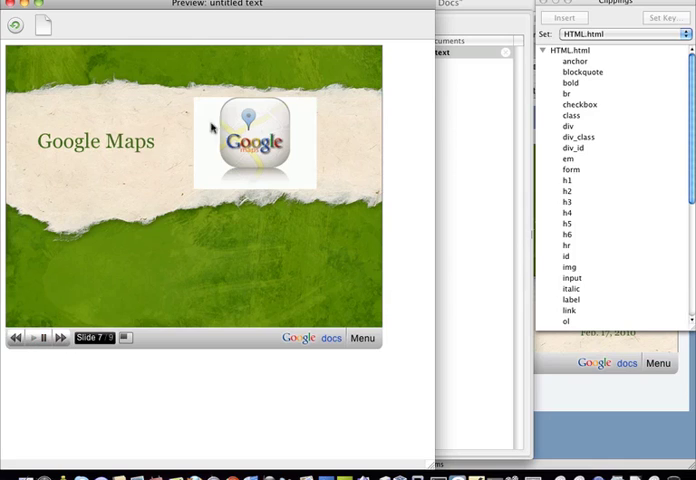
{"action": "left_click", "coordinate": [45, 337]}
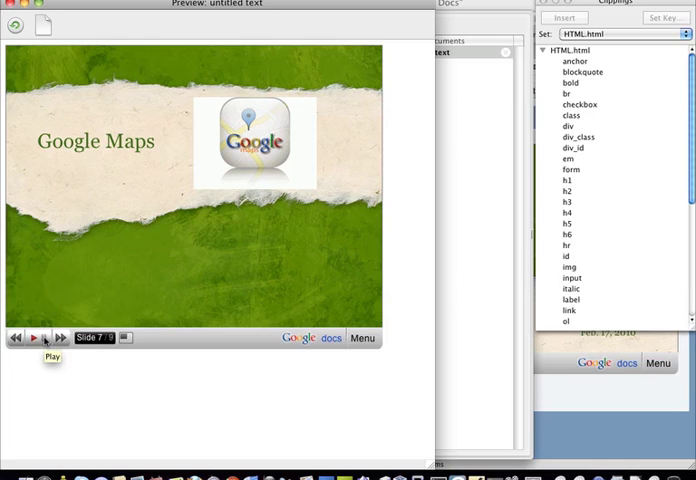
{"action": "left_click", "coordinate": [32, 337]}
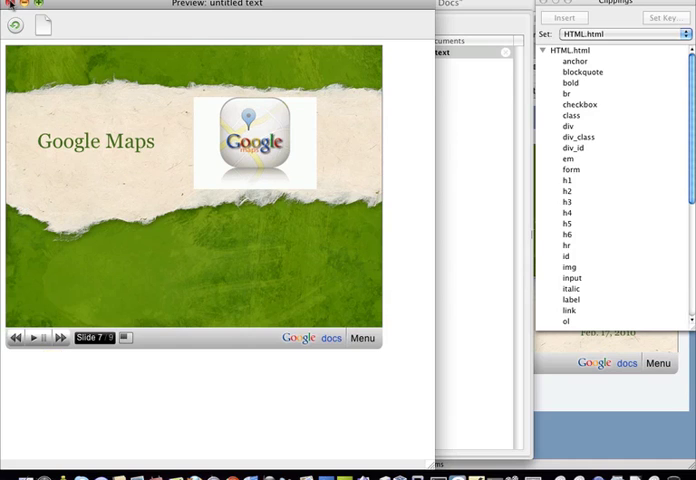